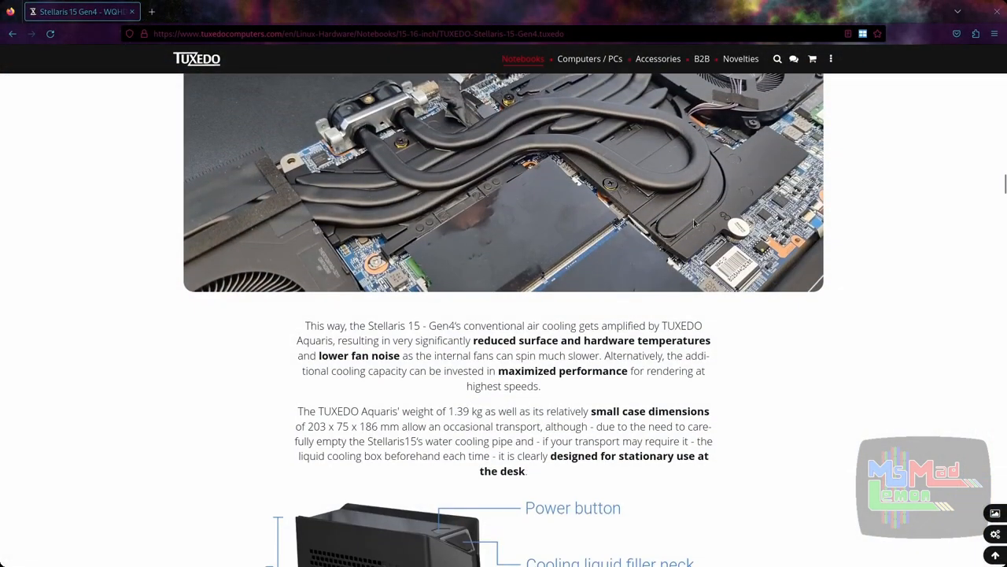
{"action": "scroll", "scroll_direction": "down", "scroll_amount": 3}
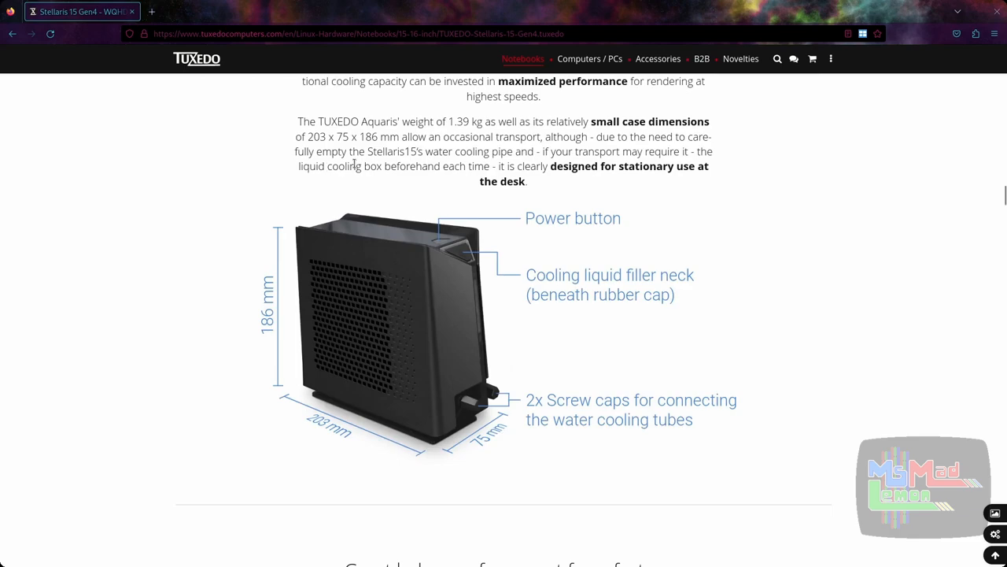